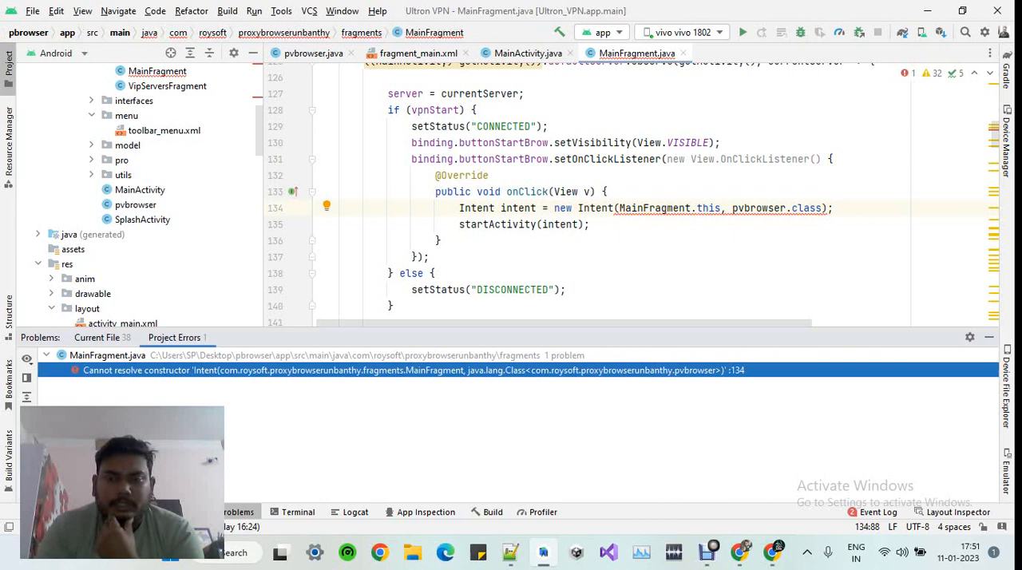
- Append .getActivity() after MainFragment.this in the Intent constructor on line 134
click(827, 207)
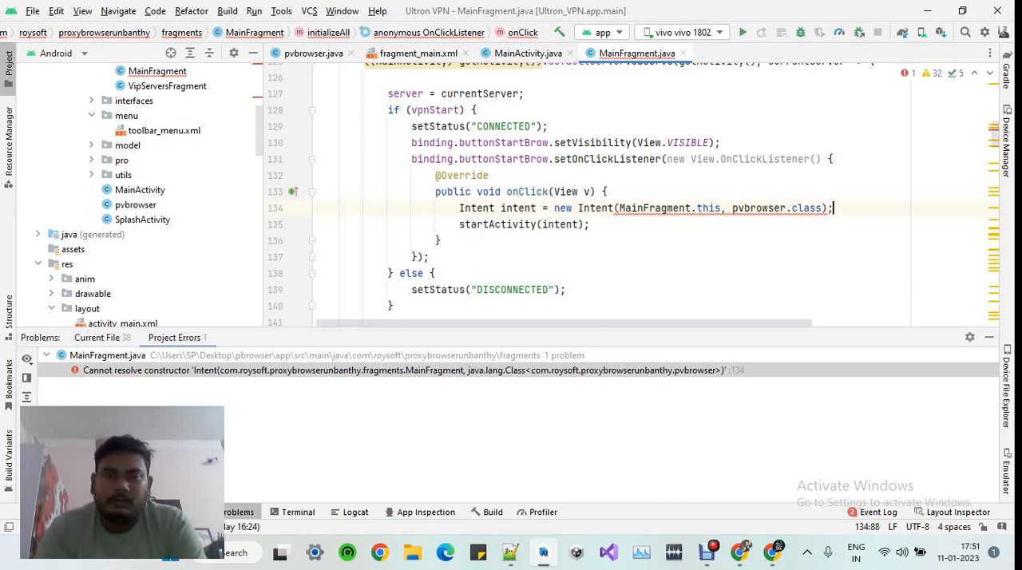
click(438, 240)
text(.)
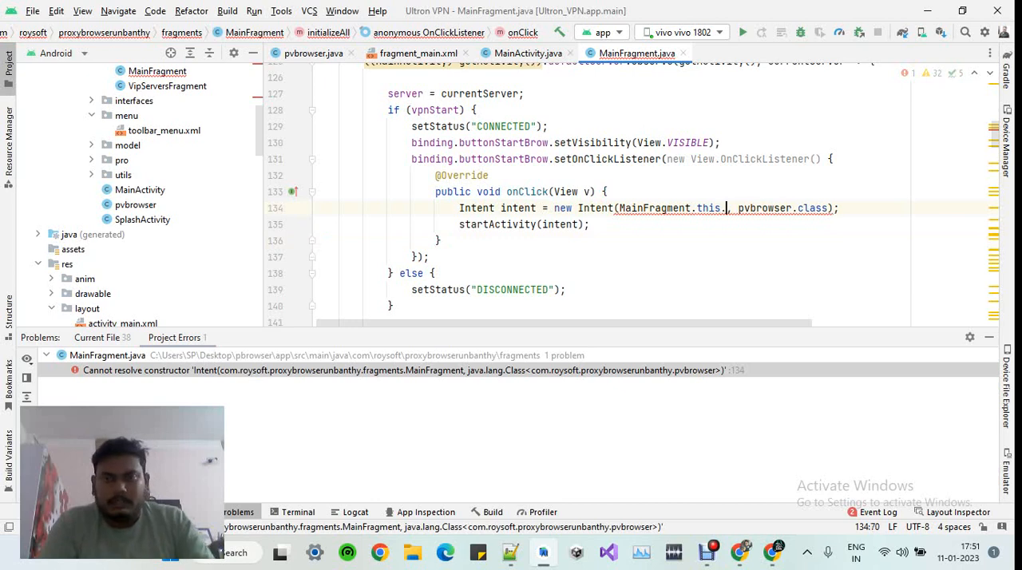
text(getActivity())
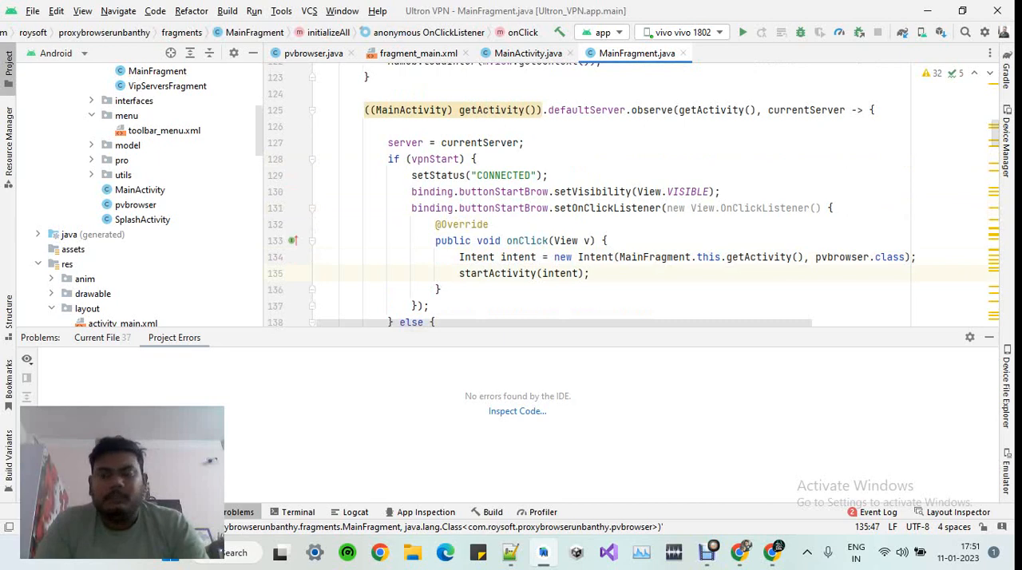
- Confirm the Project Errors panel reports no errors for MainFragment.java
click(589, 273)
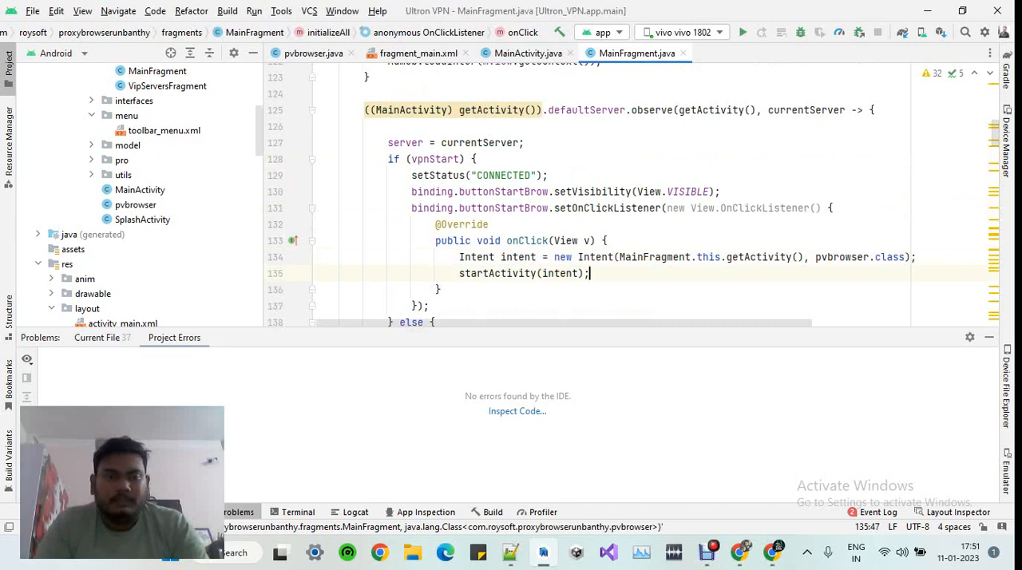